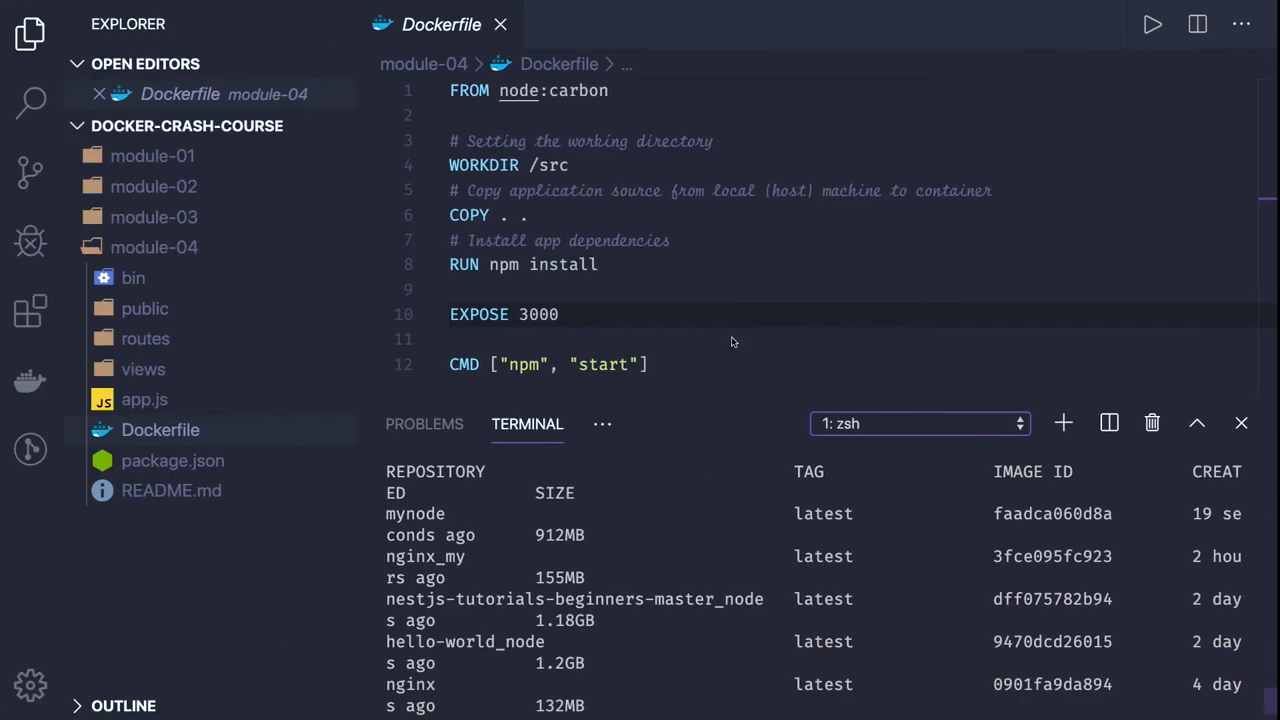
Run clear to wipe the old Docker image listing from the terminal.
{"action": "type", "text": "clear"}
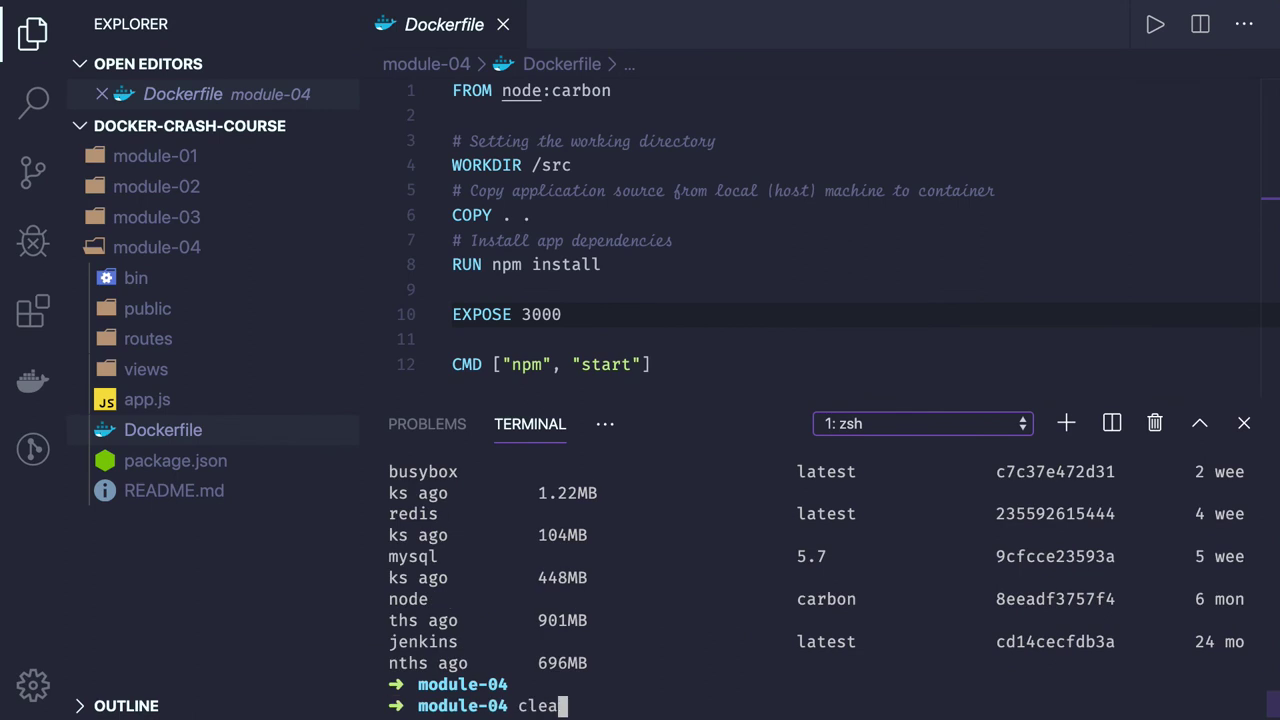
{"action": "key", "text": "Return"}
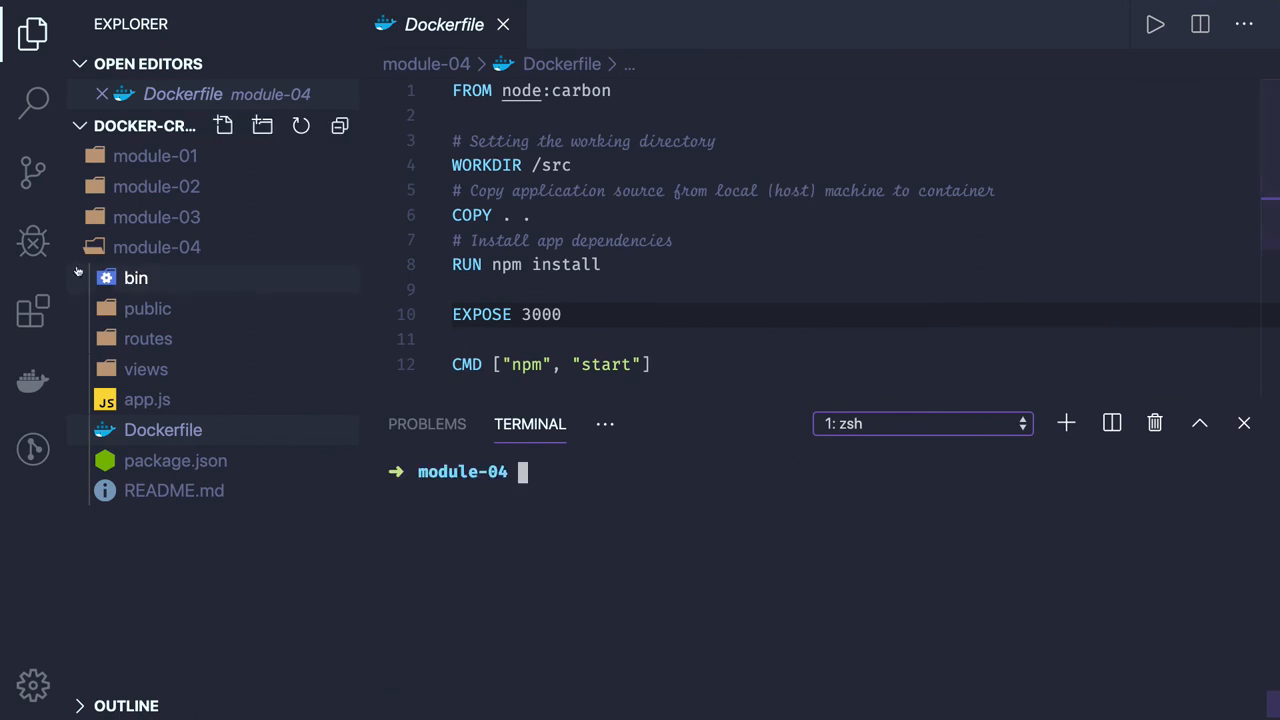
{"action": "left_click", "coordinate": [175, 460]}
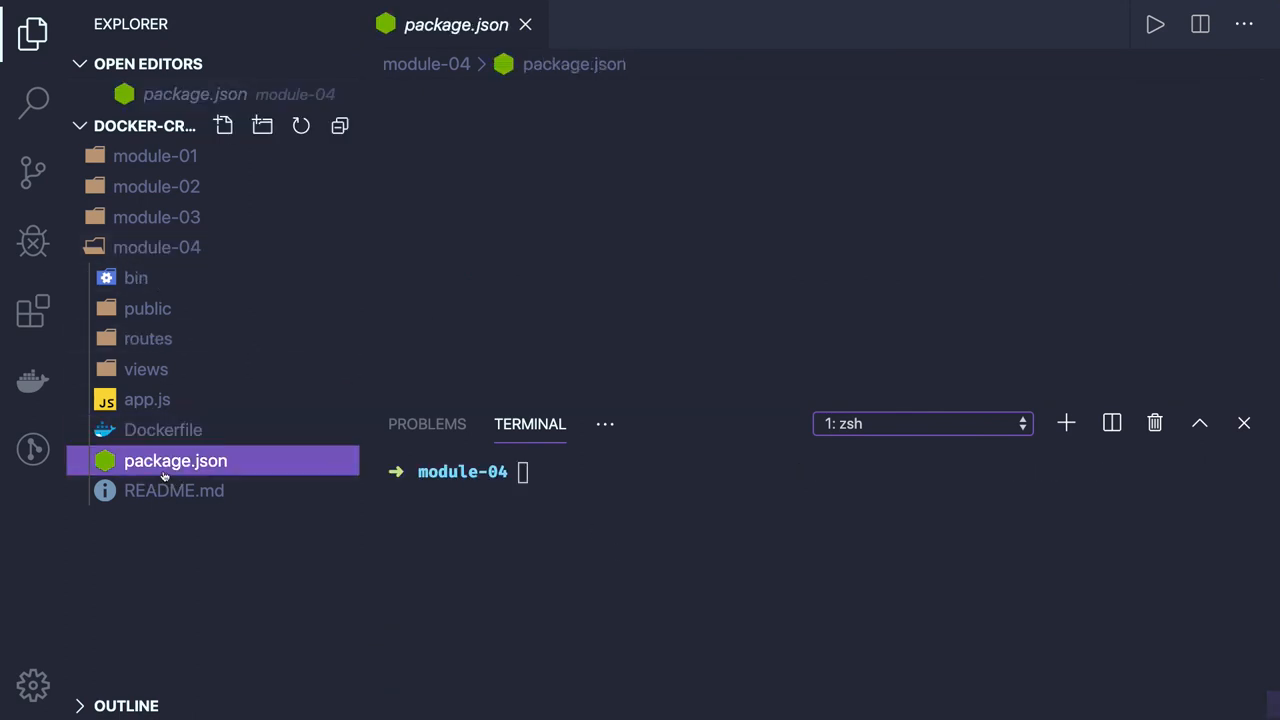
{"action": "left_click", "coordinate": [175, 460]}
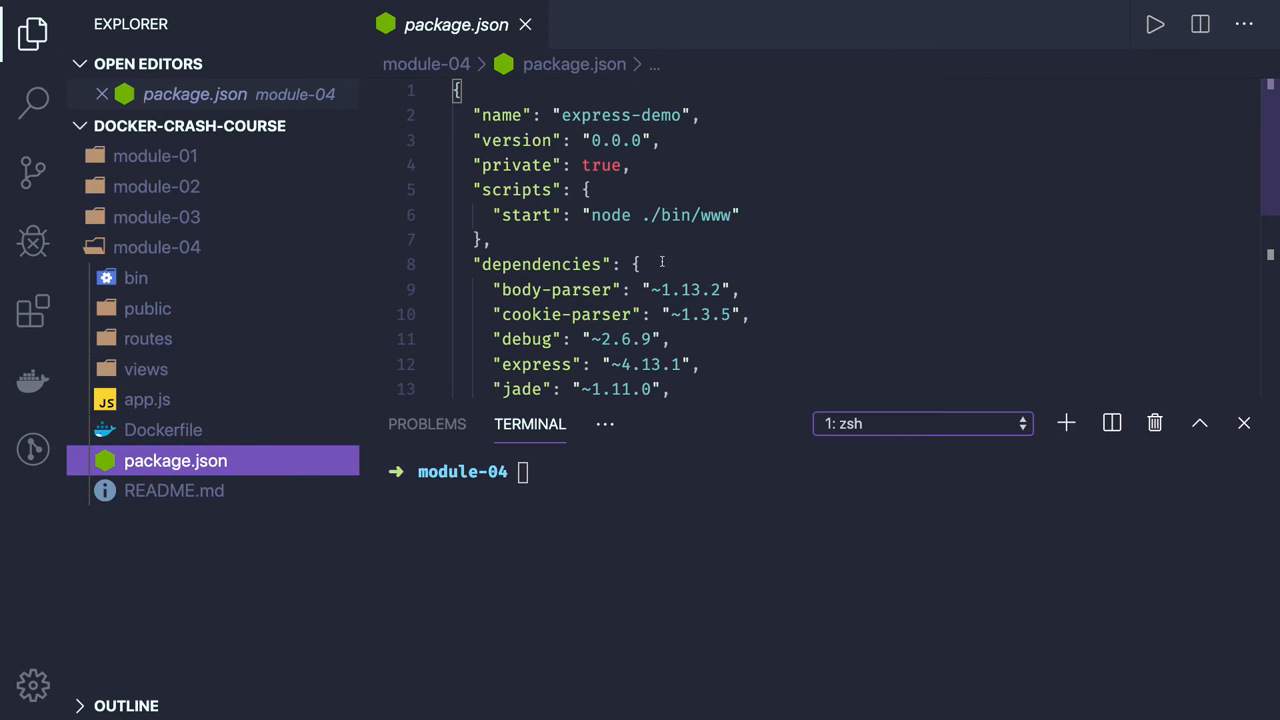
{"action": "scroll", "scroll_direction": "down", "scroll_amount": 3}
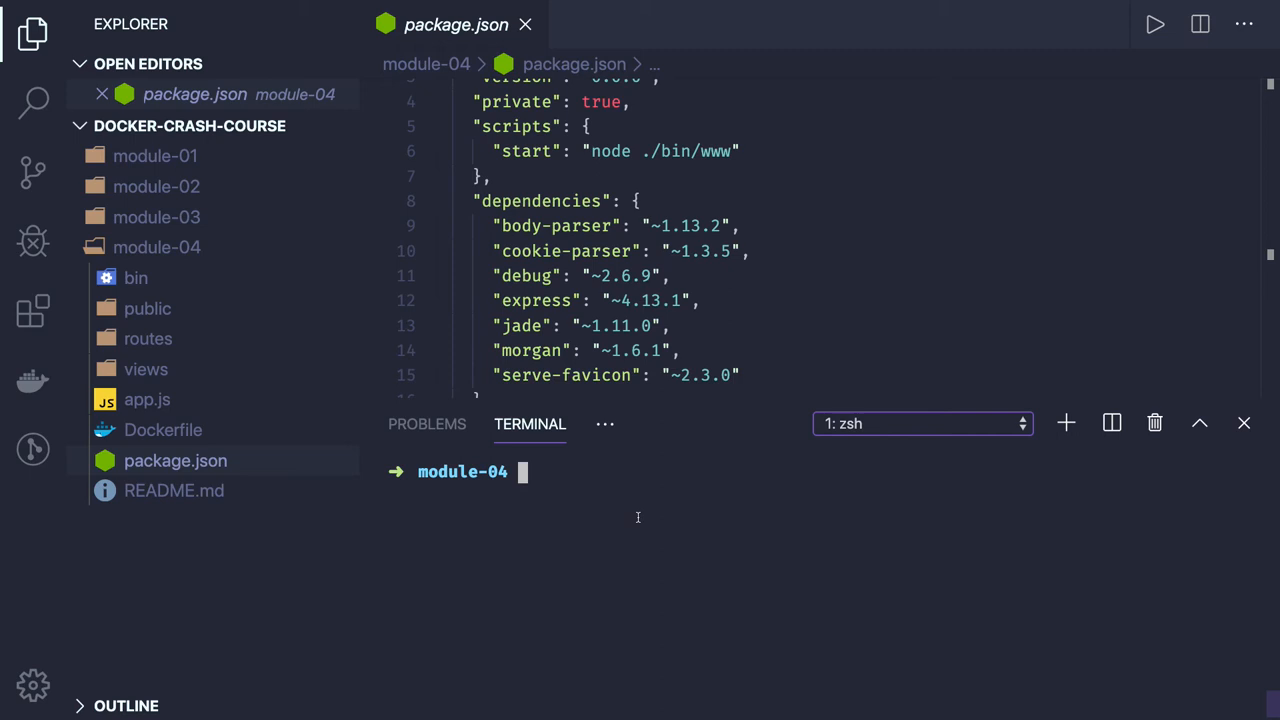
{"action": "left_click", "coordinate": [162, 429]}
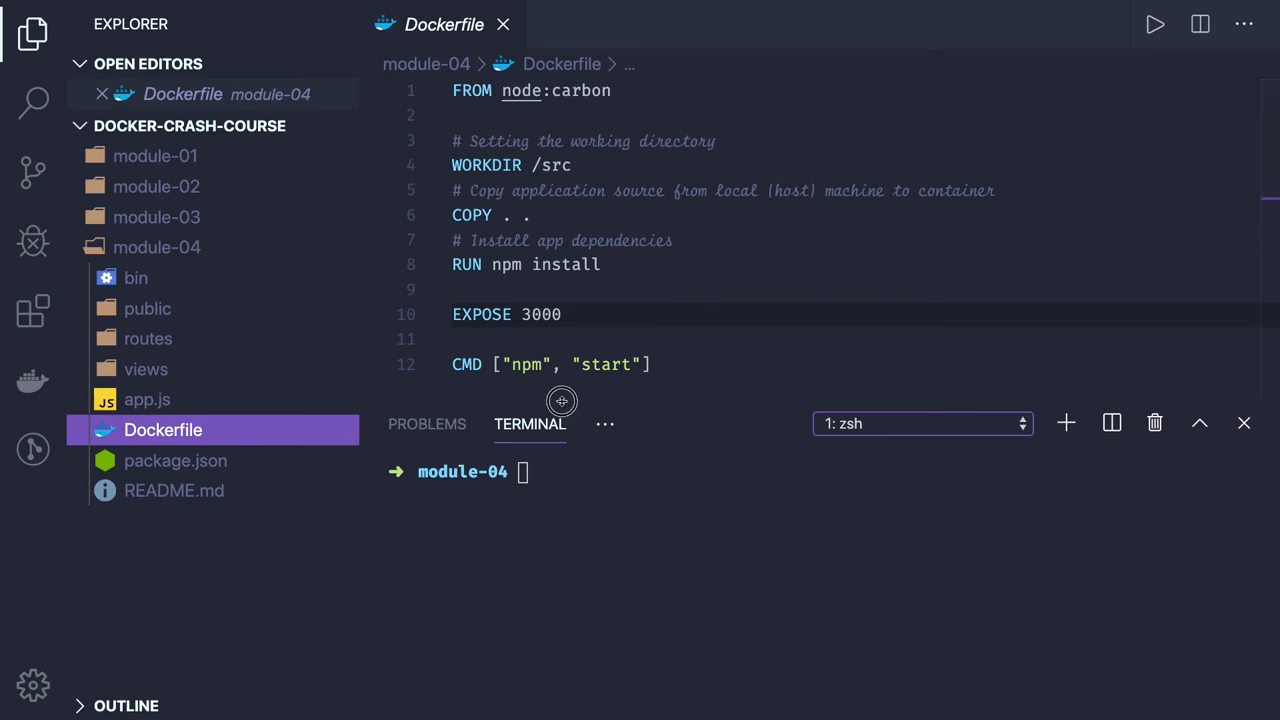
Shrink the terminal, touch the Dockerfile COPY line, and begin typing docker build.
{"action": "left_click_drag", "start_coordinate": [562, 401], "coordinate": [562, 483]}
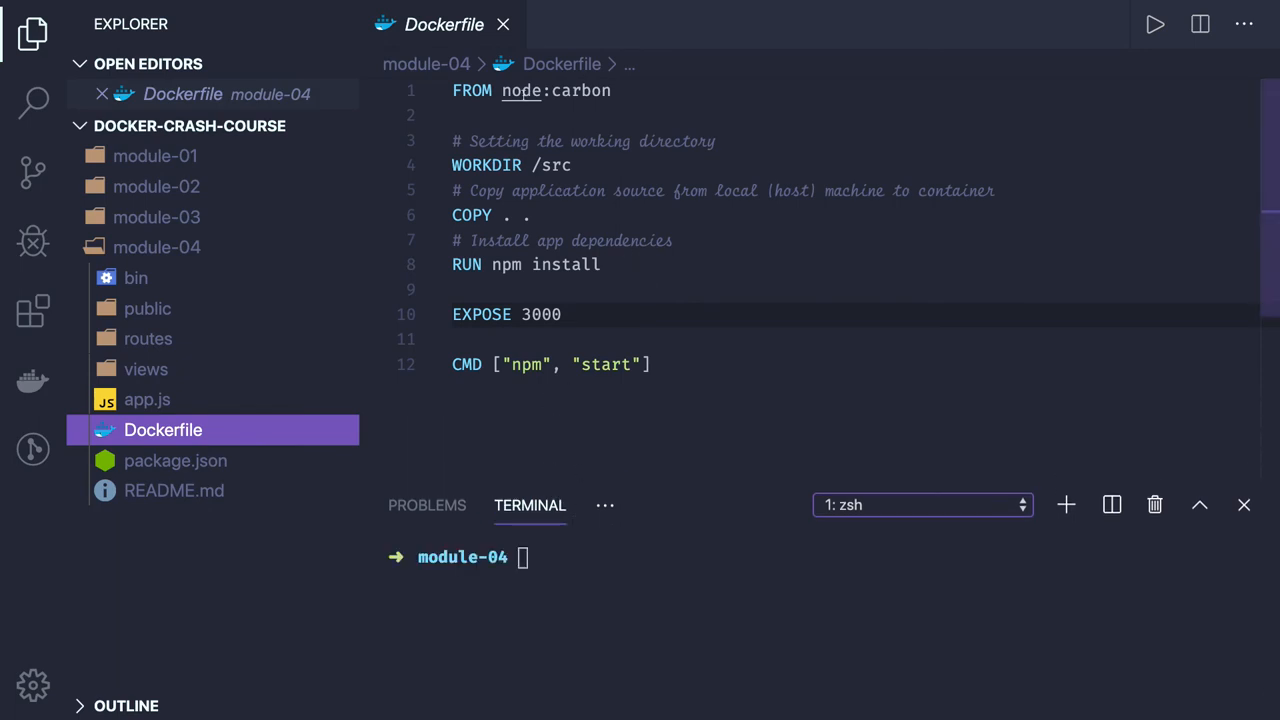
{"action": "left_click", "coordinate": [556, 165]}
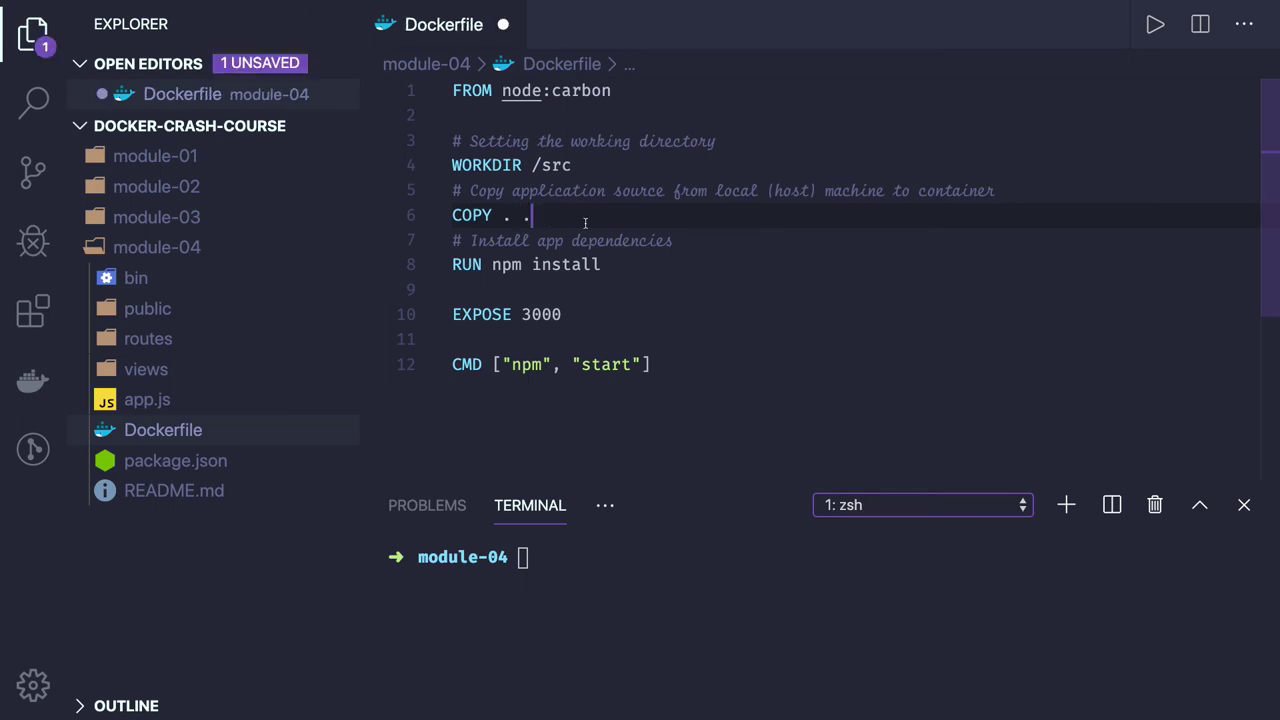
{"action": "mouse_move", "coordinate": [617, 219]}
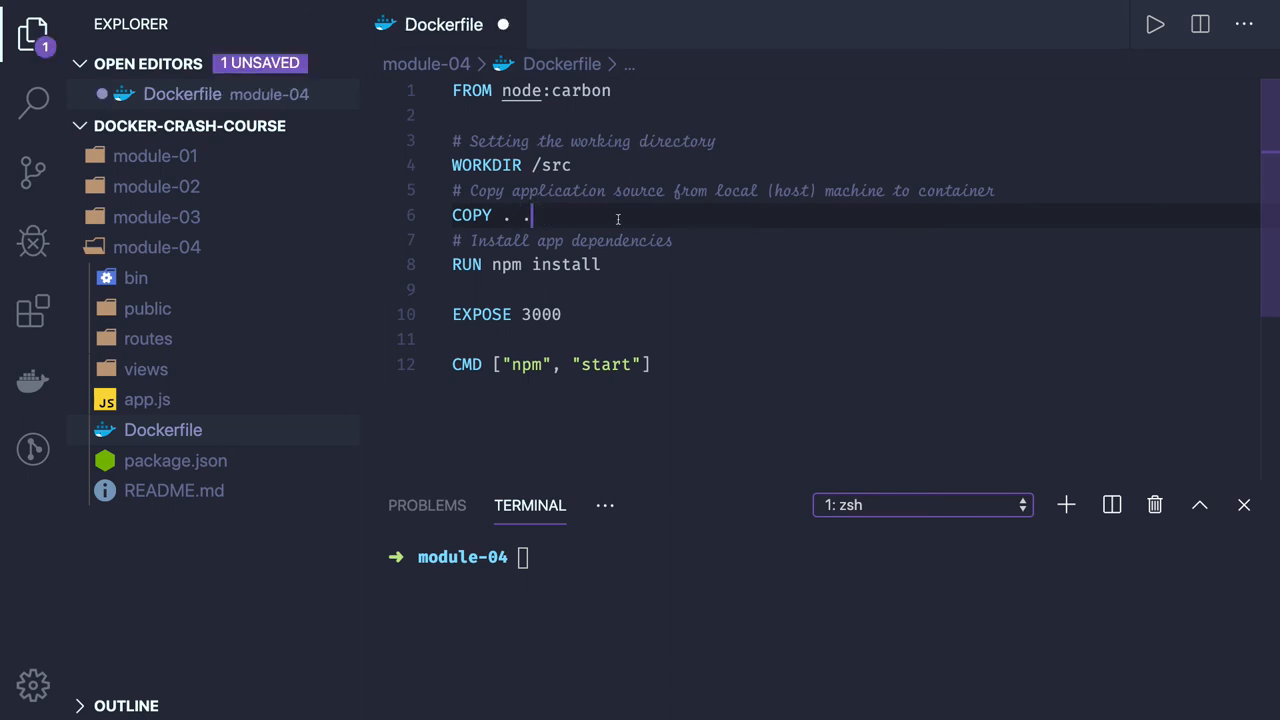
{"action": "type", "text": "/SR"}
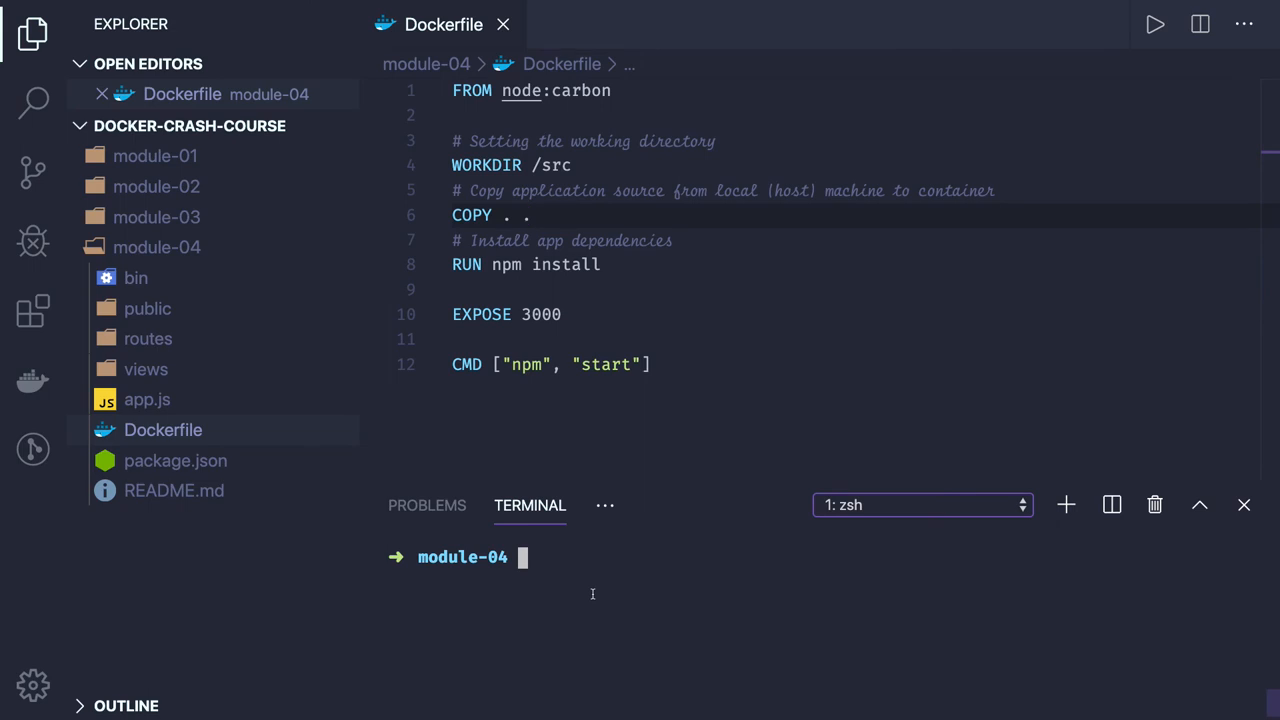
{"action": "type", "text": "docker buil"}
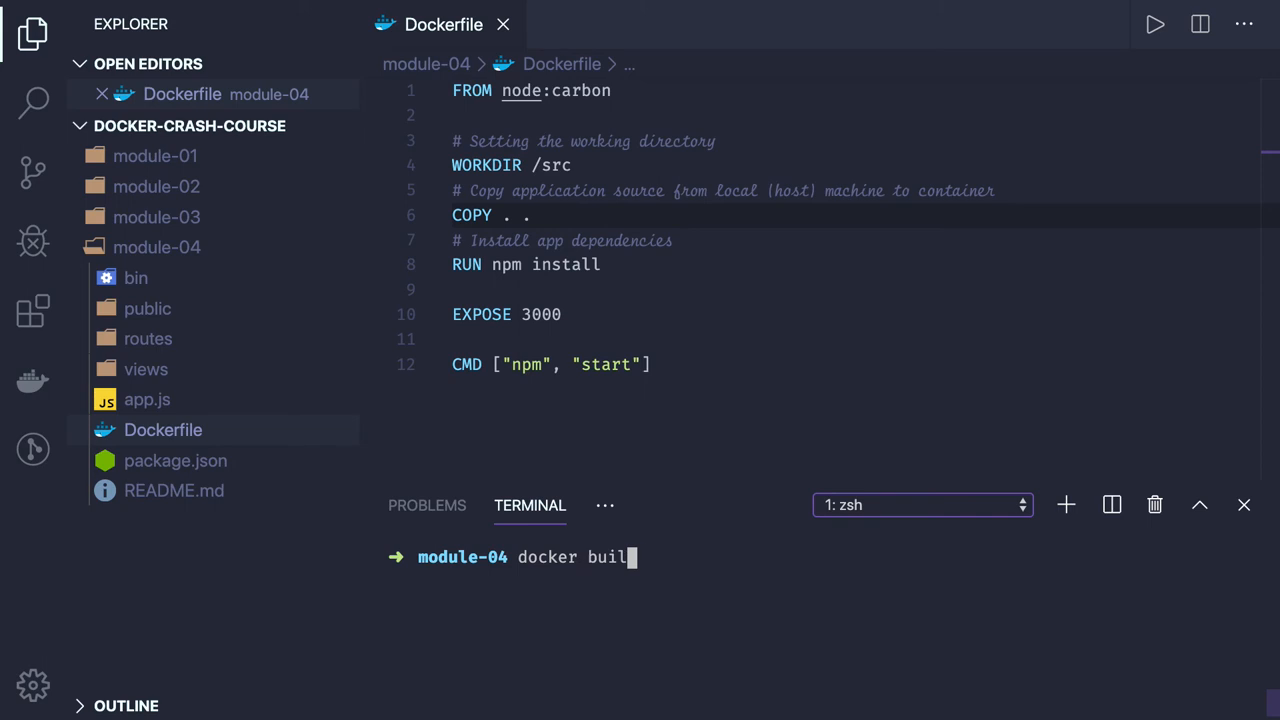
Build the app image tagged mynodejs with docker build -t mynodejs.
{"action": "type", "text": "d -t"}
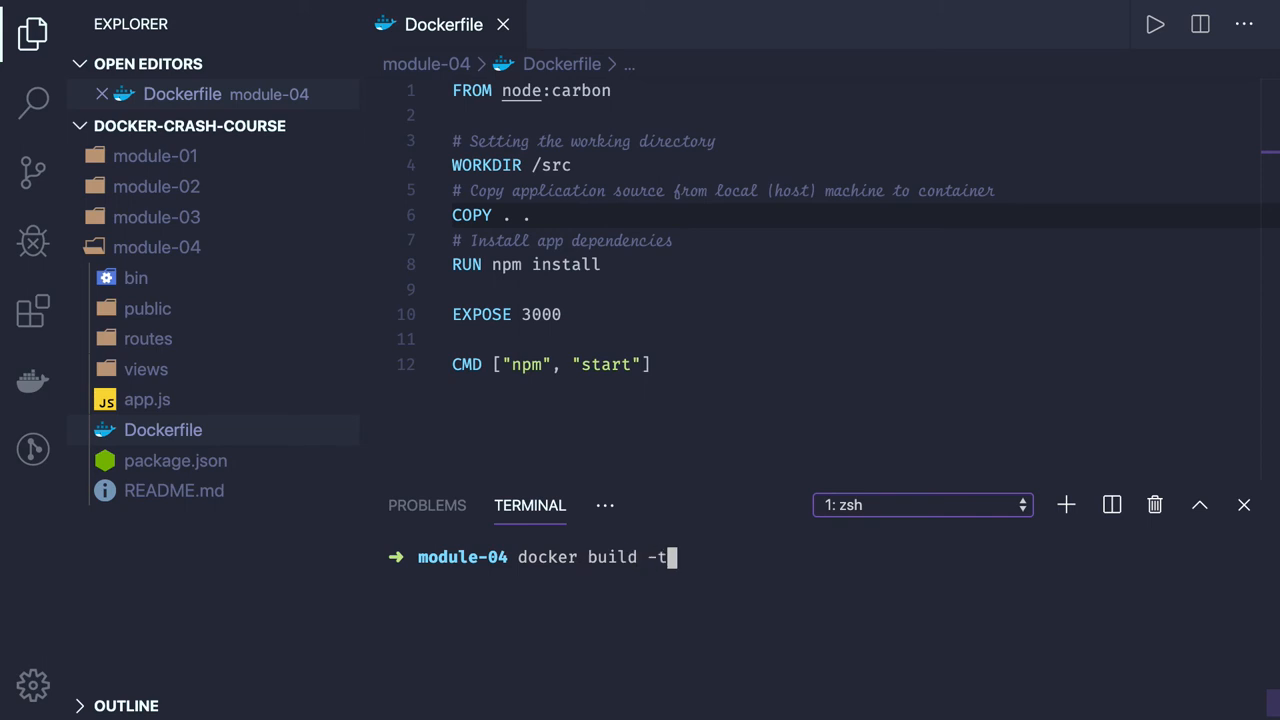
{"action": "type", "text": "myno"}
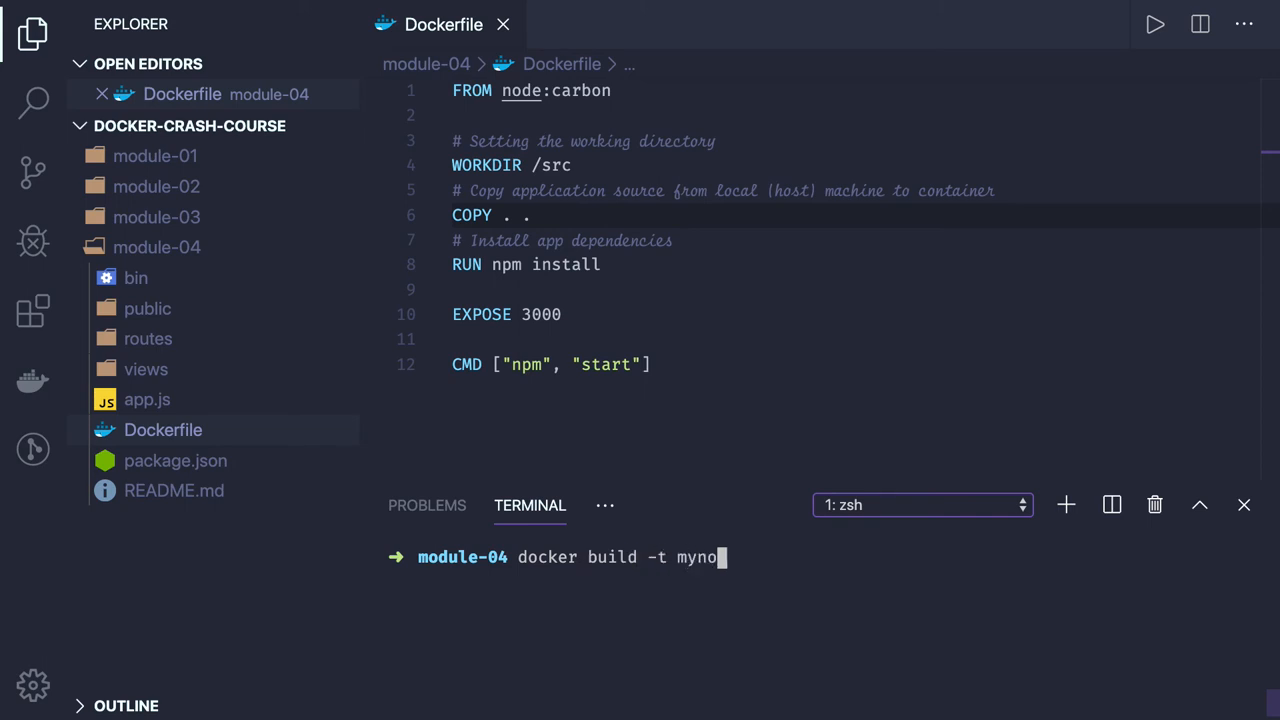
{"action": "type", "text": "dejs"}
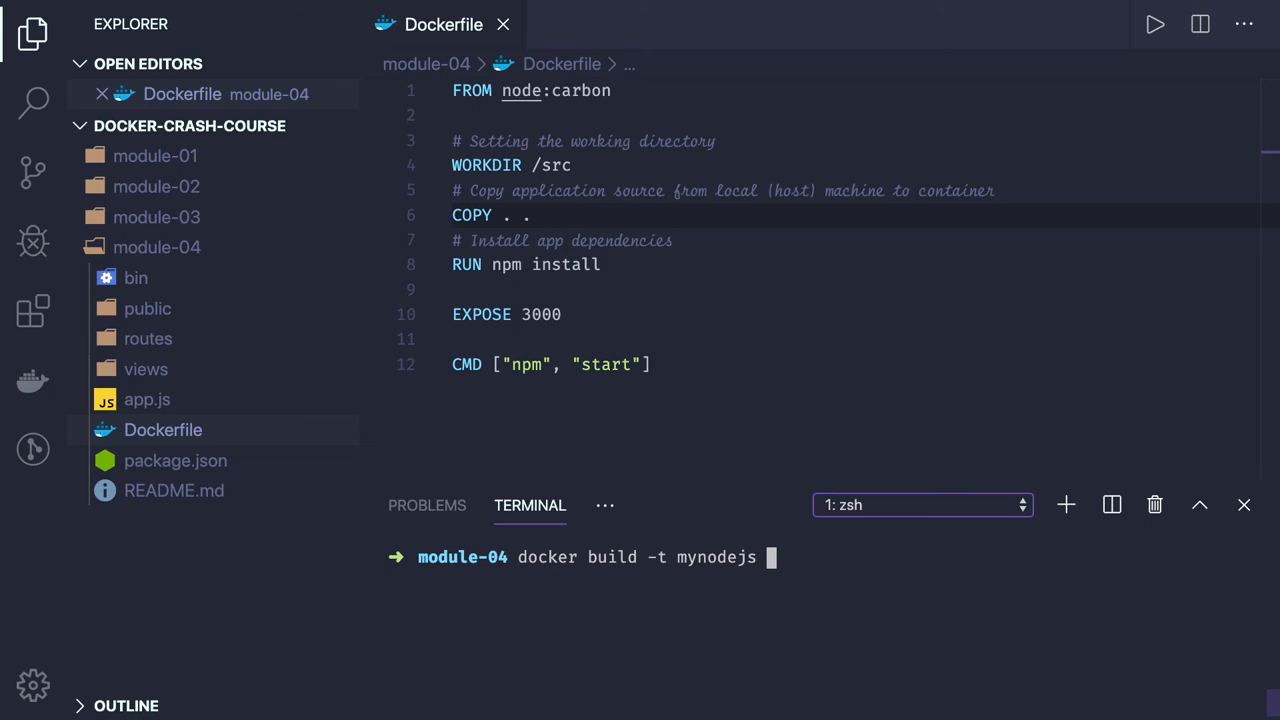
{"action": "key", "text": "Return"}
{"action": "type", "text": "docker images"}
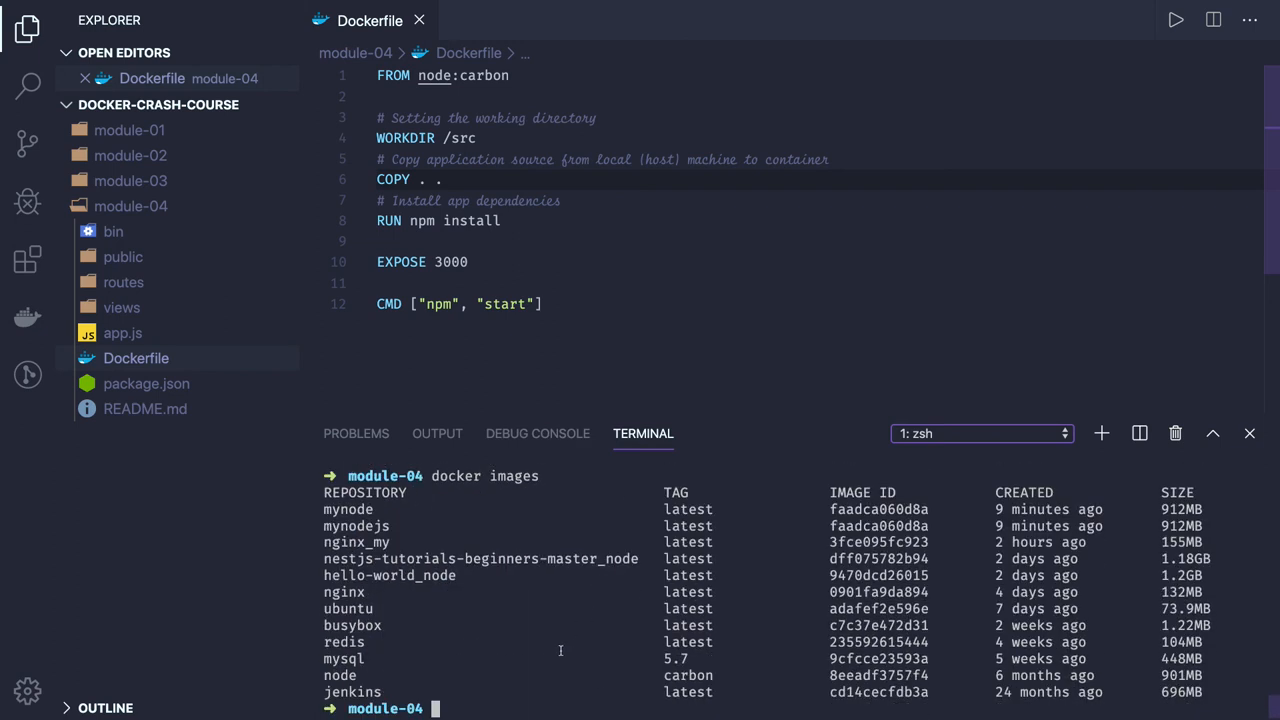
{"action": "mouse_move", "coordinate": [578, 665]}
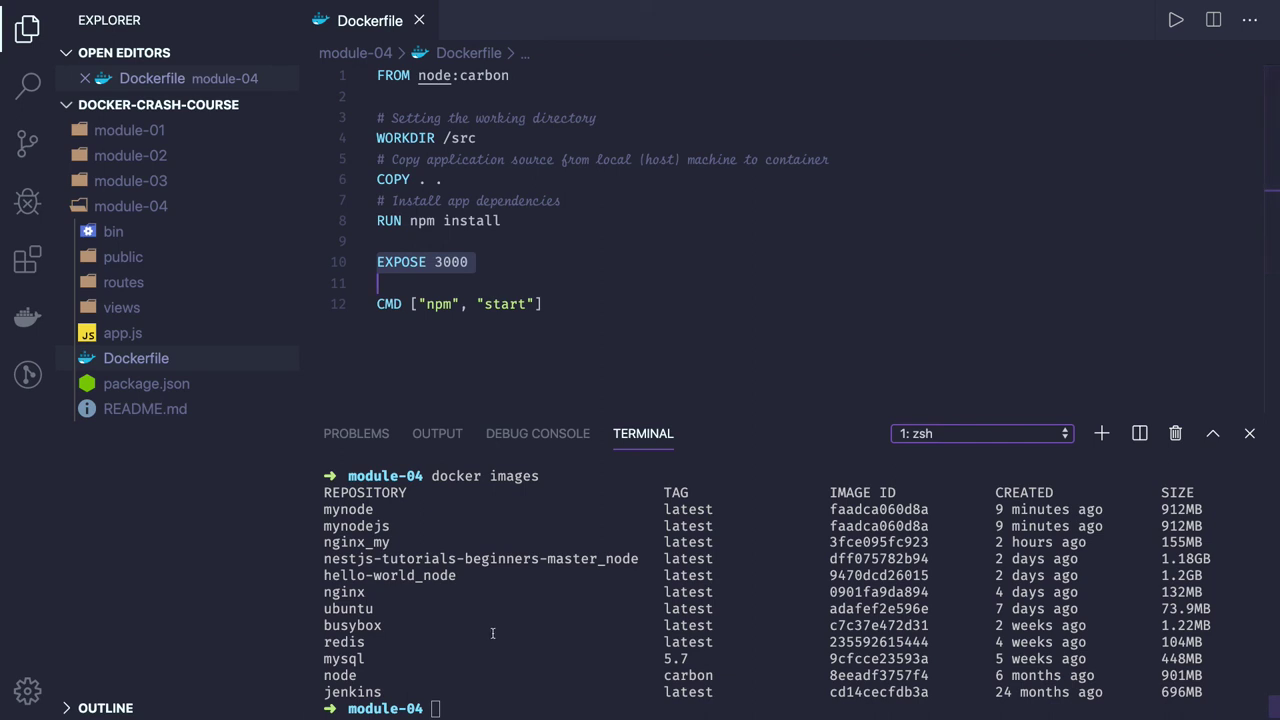
Run a container from image faadca060d8a mapping host port 3001 to 3000.
{"action": "type", "text": "docker"}
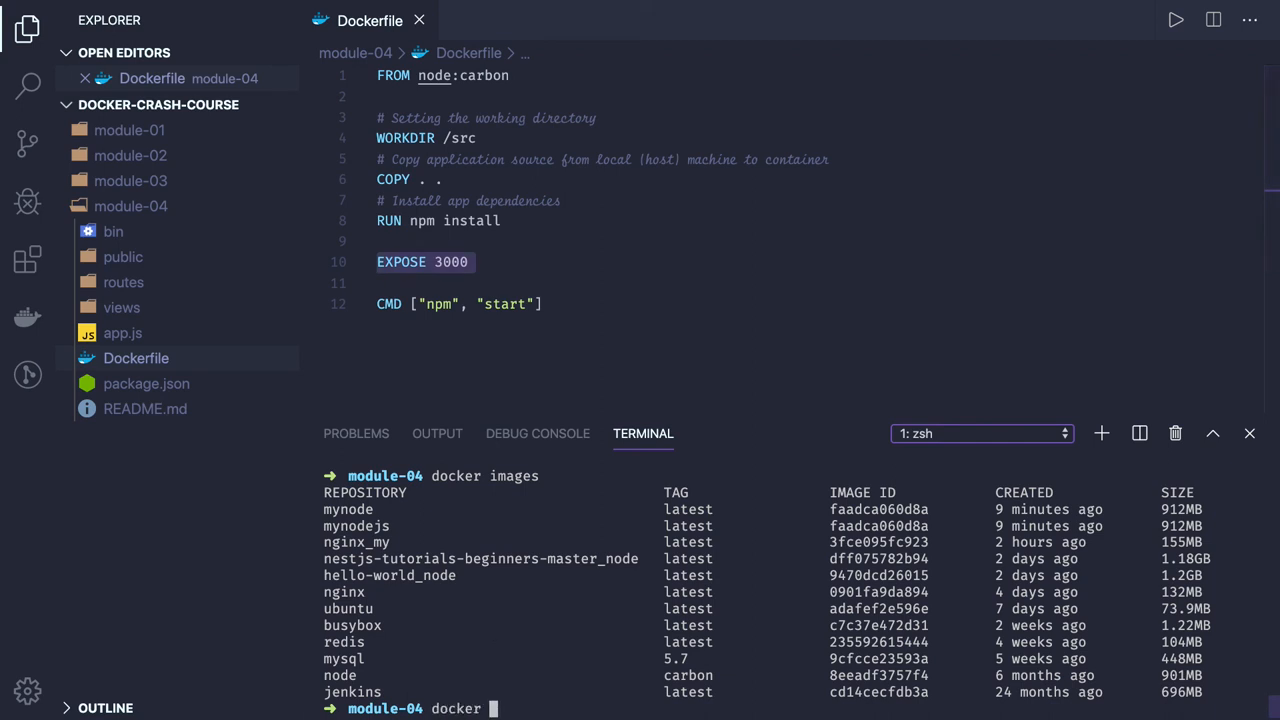
{"action": "type", "text": "run"}
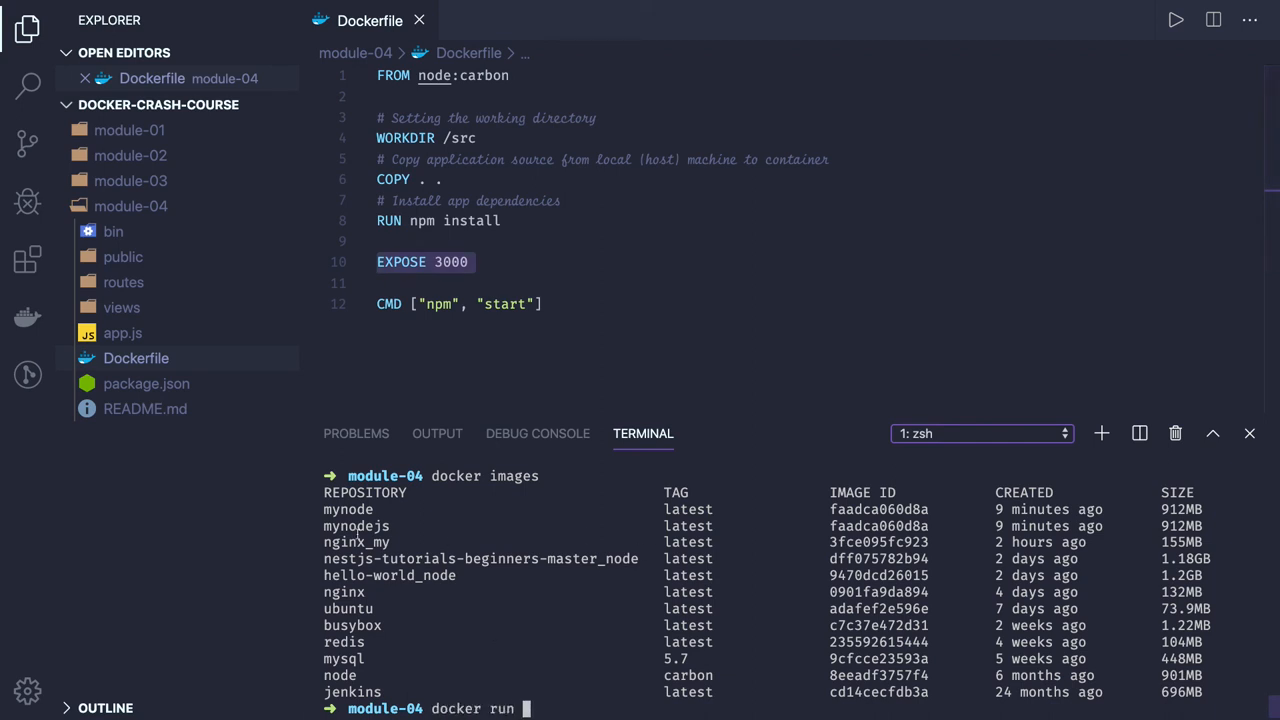
{"action": "double_click", "coordinate": [878, 525]}
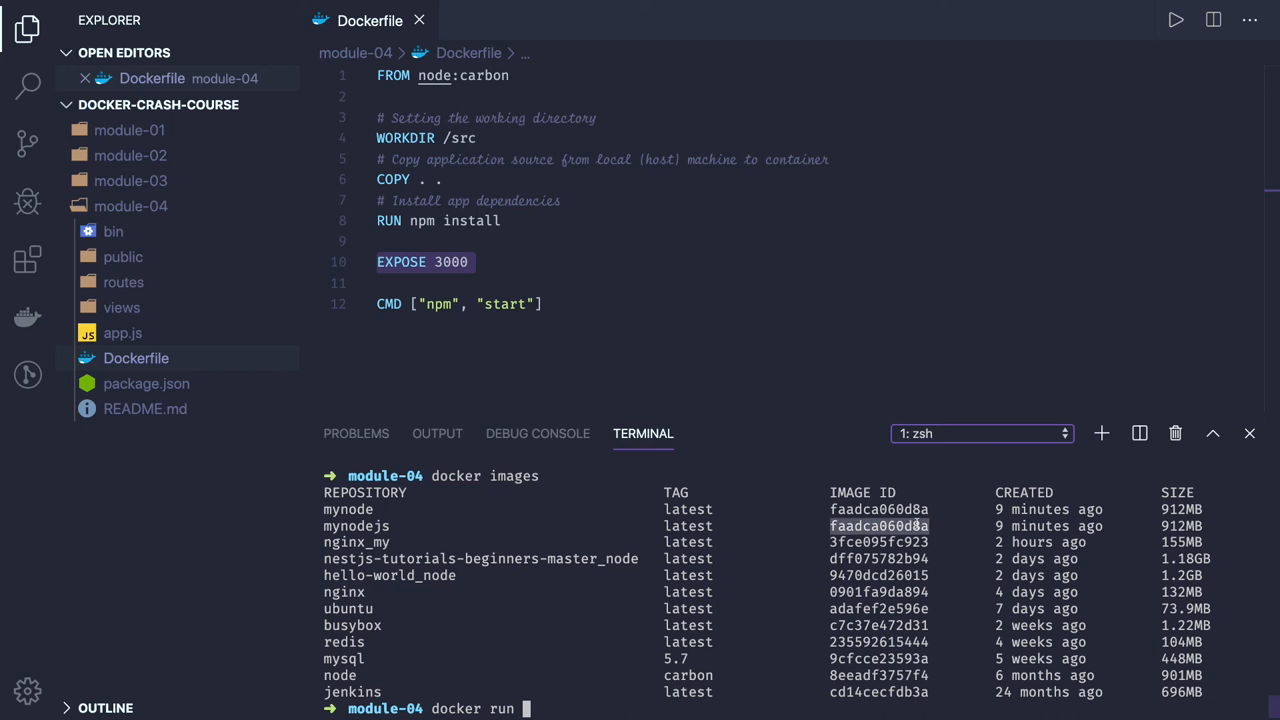
{"action": "type", "text": "faadca060d8a"}
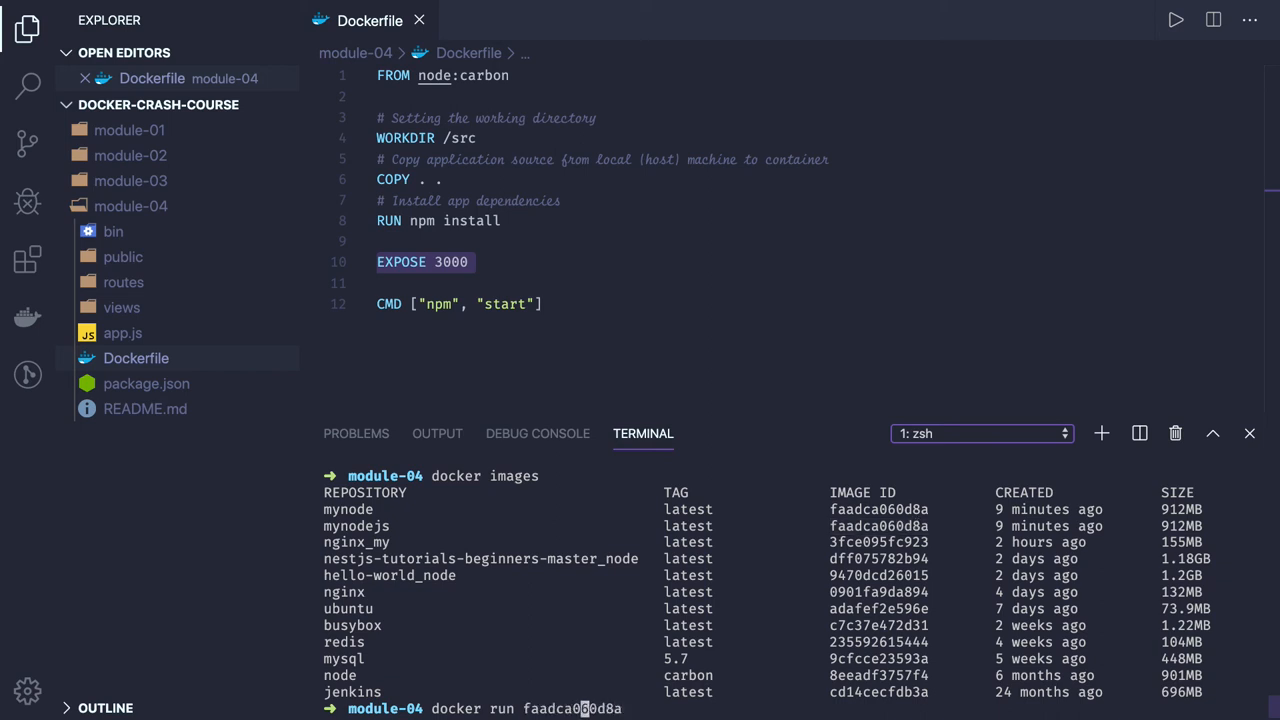
{"action": "type", "text": "-"}
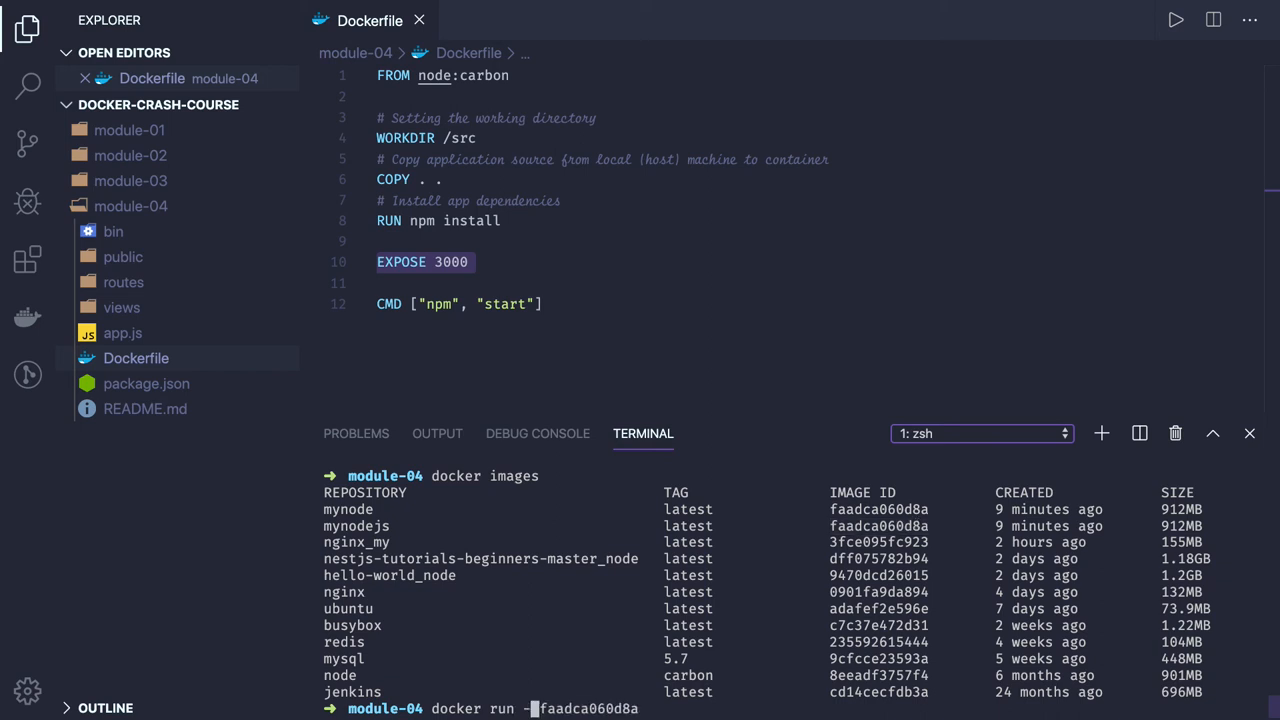
{"action": "type", "text": "p 3030"}
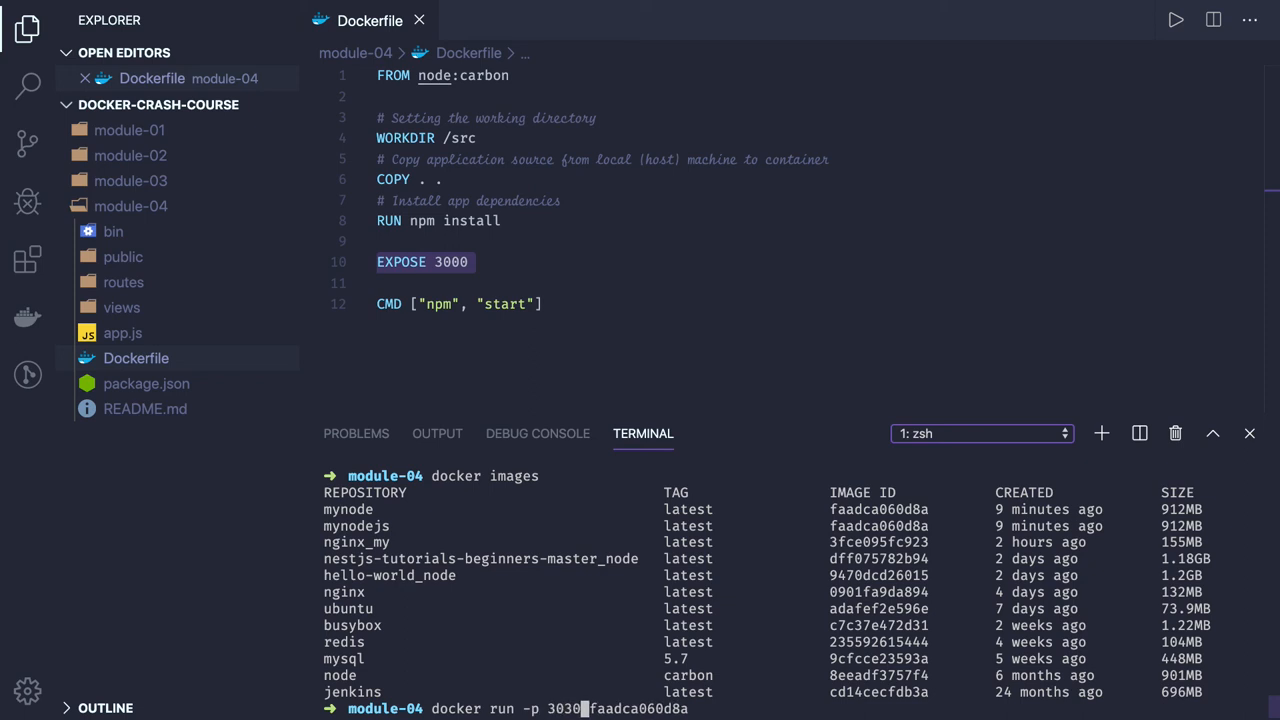
{"action": "type", "text": "1:3000"}
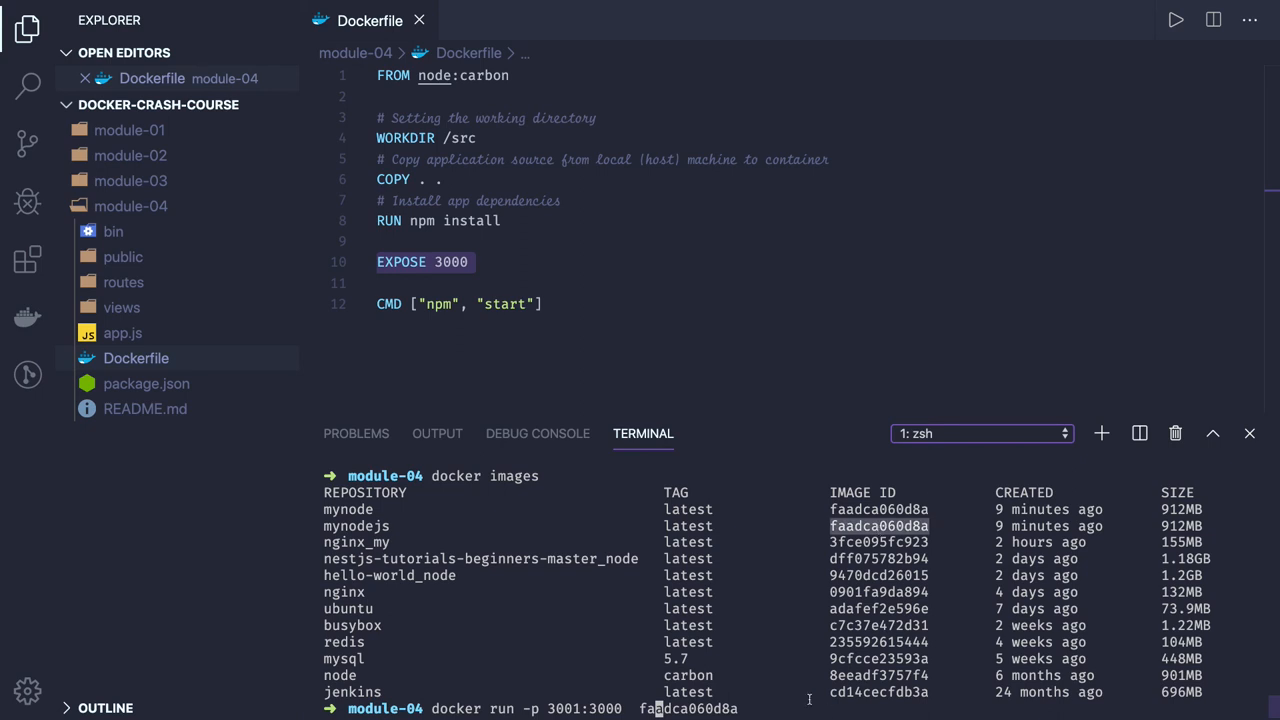
{"action": "key", "text": "Return"}
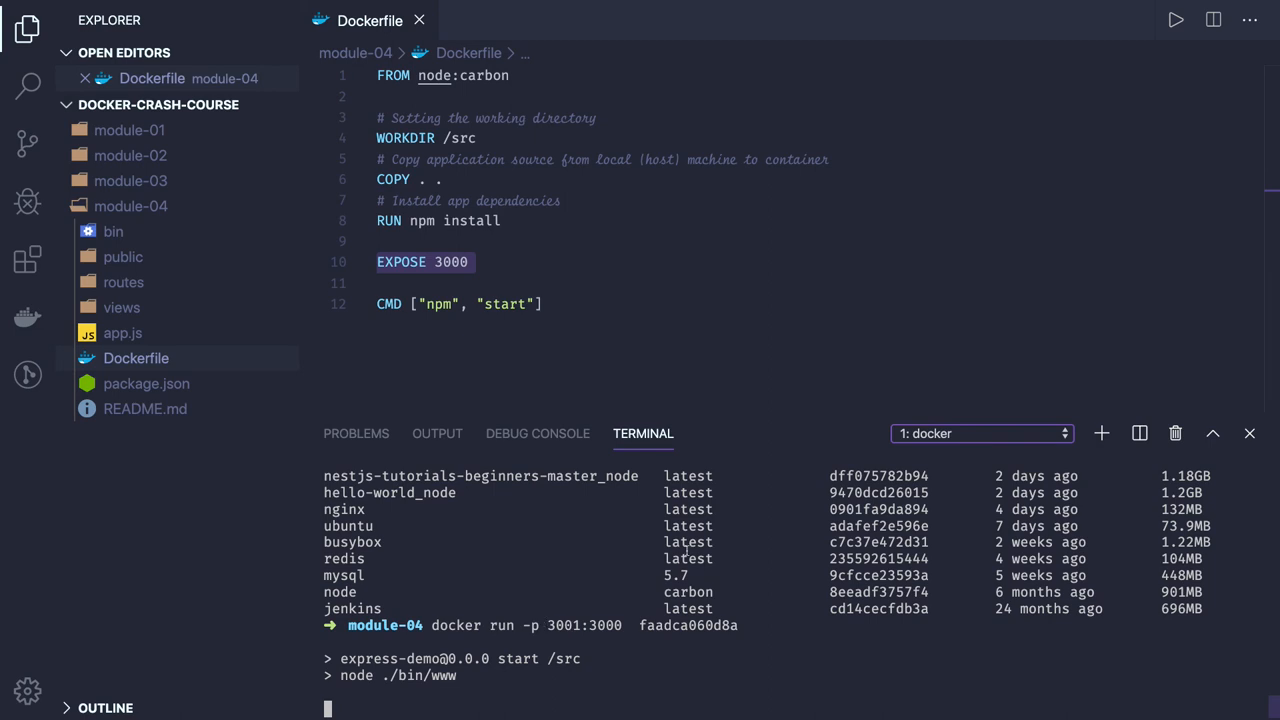
Open routes/index.js and add a second zsh terminal session.
{"action": "left_click", "coordinate": [123, 282]}
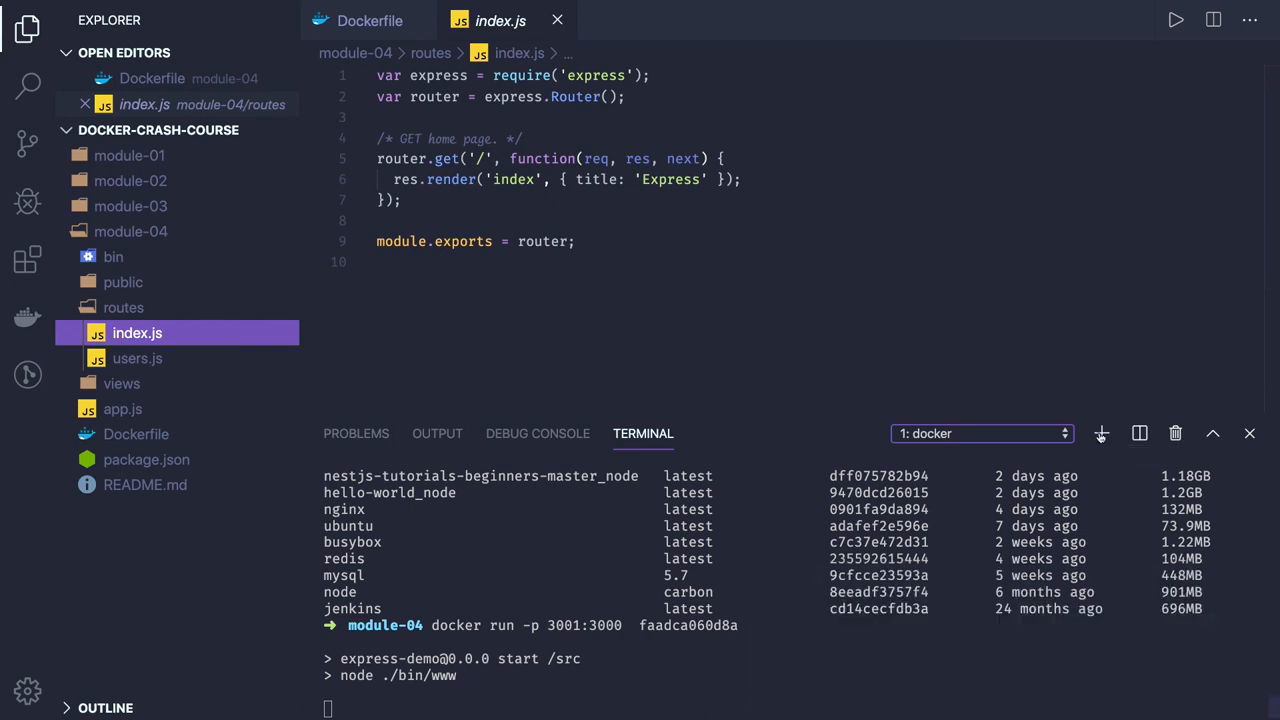
{"action": "left_click", "coordinate": [1101, 433]}
{"action": "type", "text": "curl http://"}
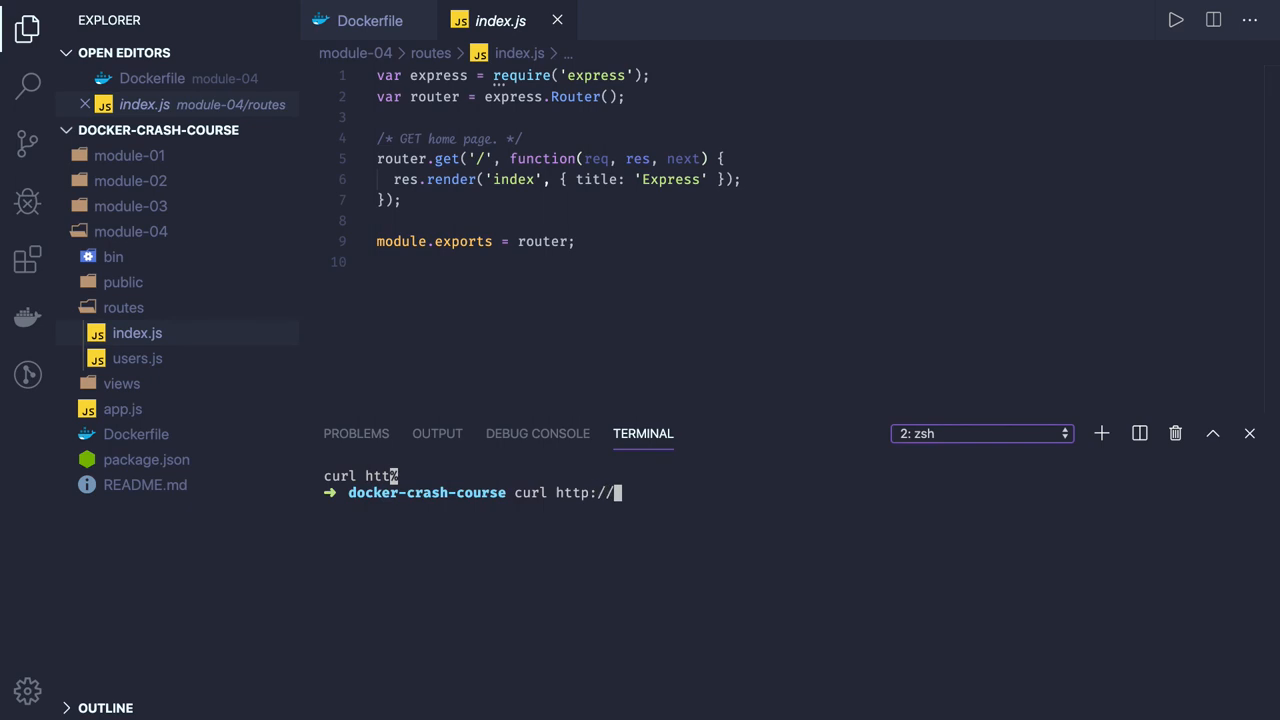
{"action": "type", "text": "localhos"}
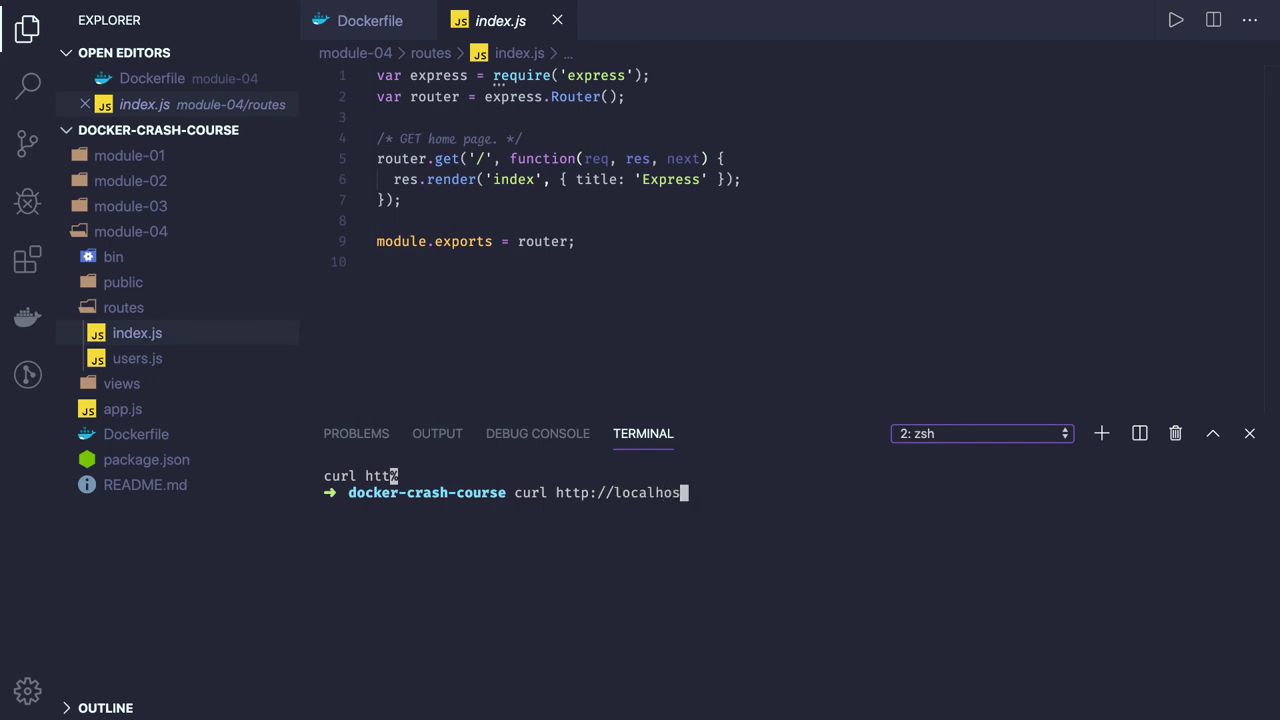
{"action": "type", "text": "t:3001"}
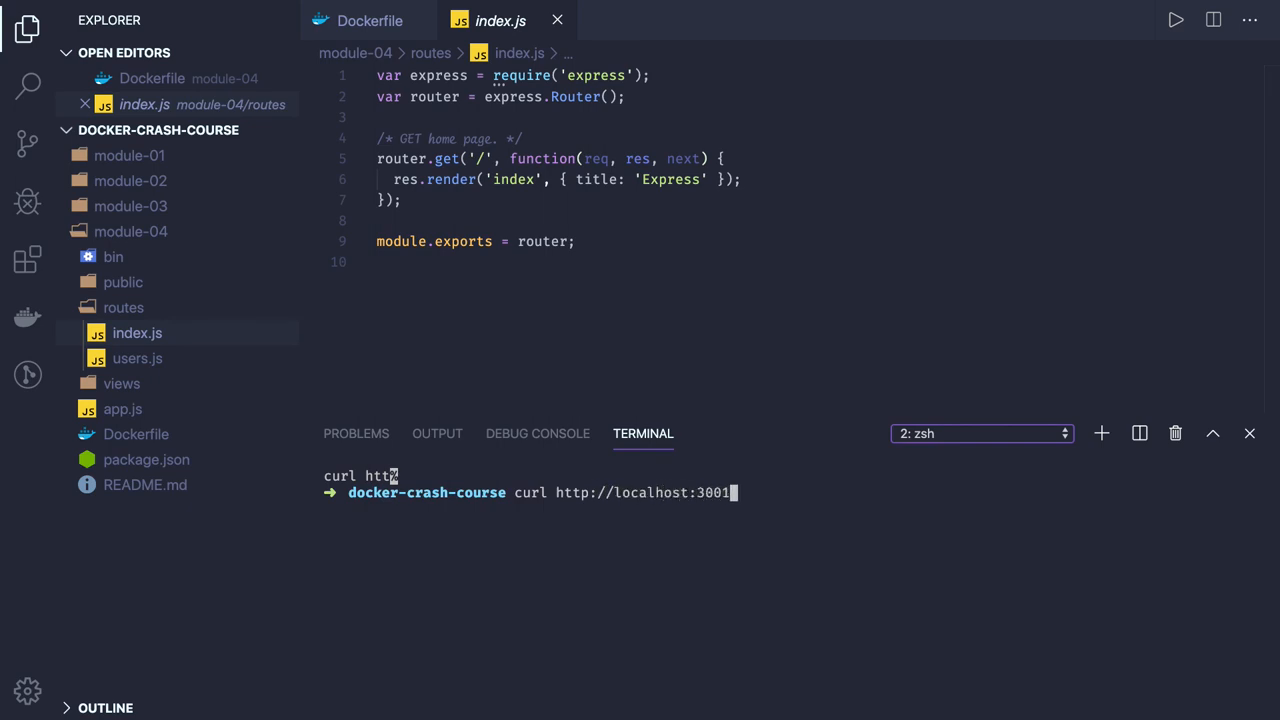
{"action": "key", "text": "Return"}
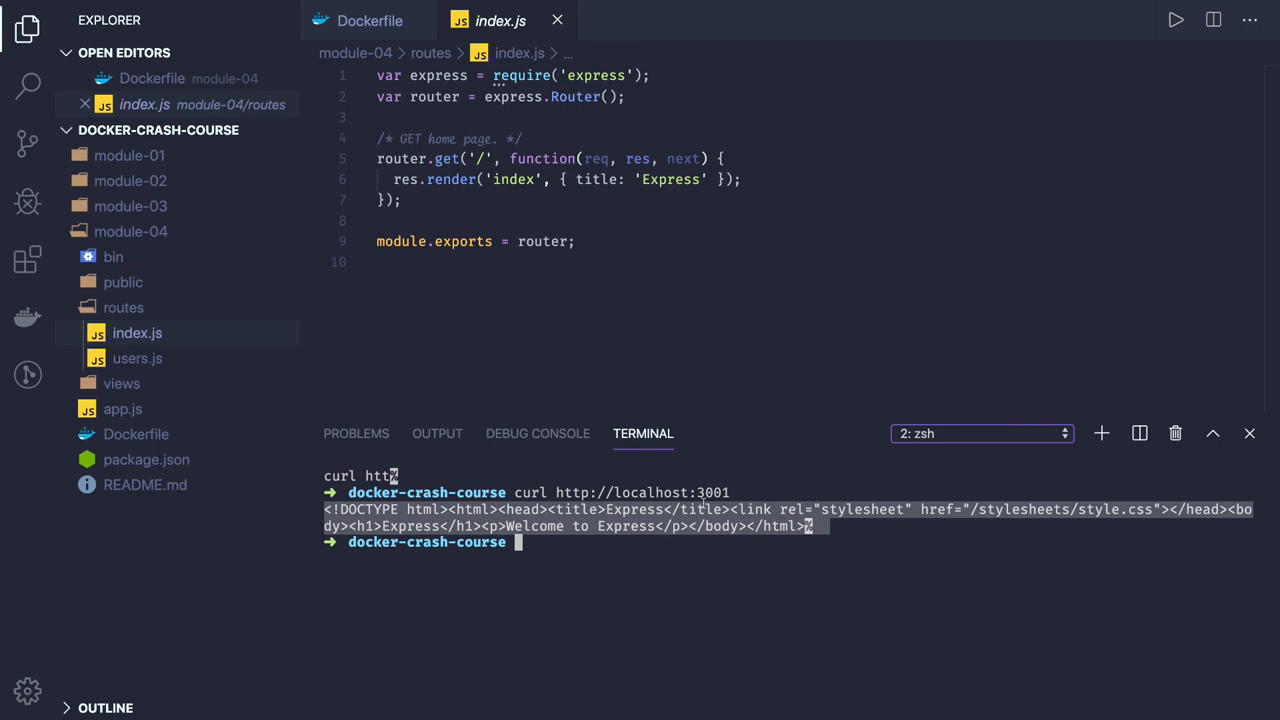
{"action": "mouse_move", "coordinate": [640, 492]}
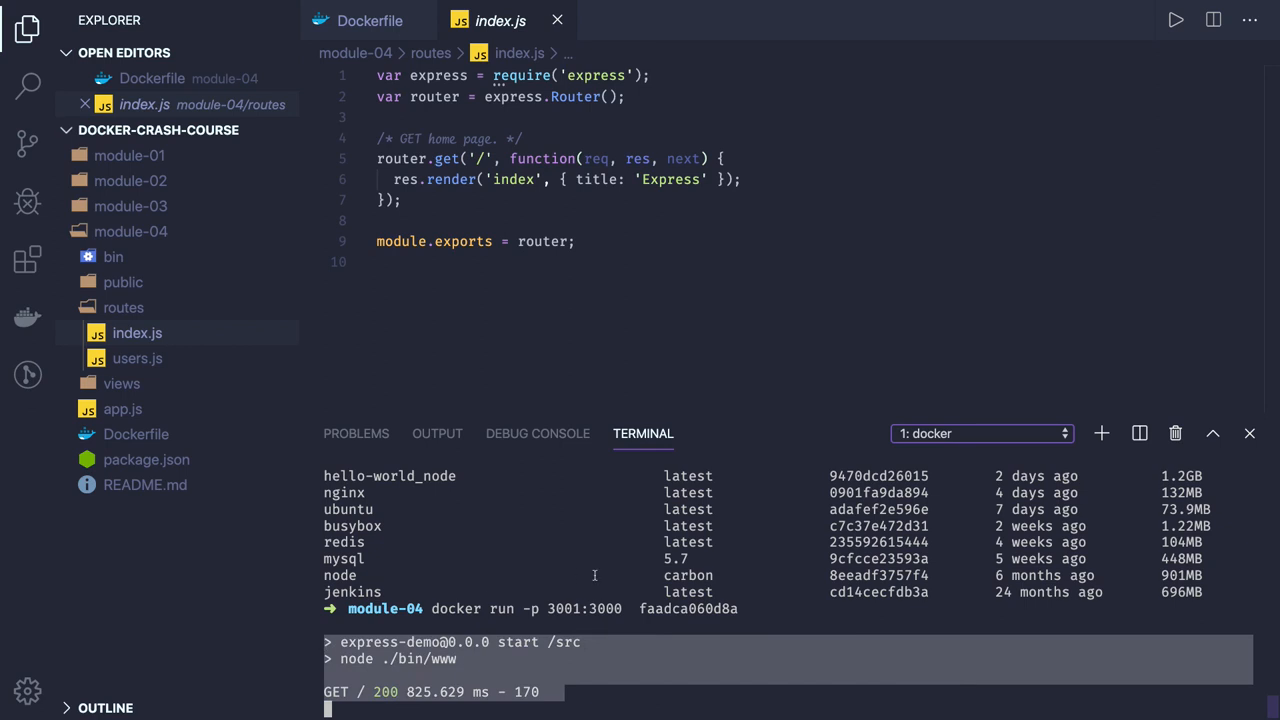
Reopen the Dockerfile in the editor from the Explorer.
{"action": "left_click", "coordinate": [137, 332]}
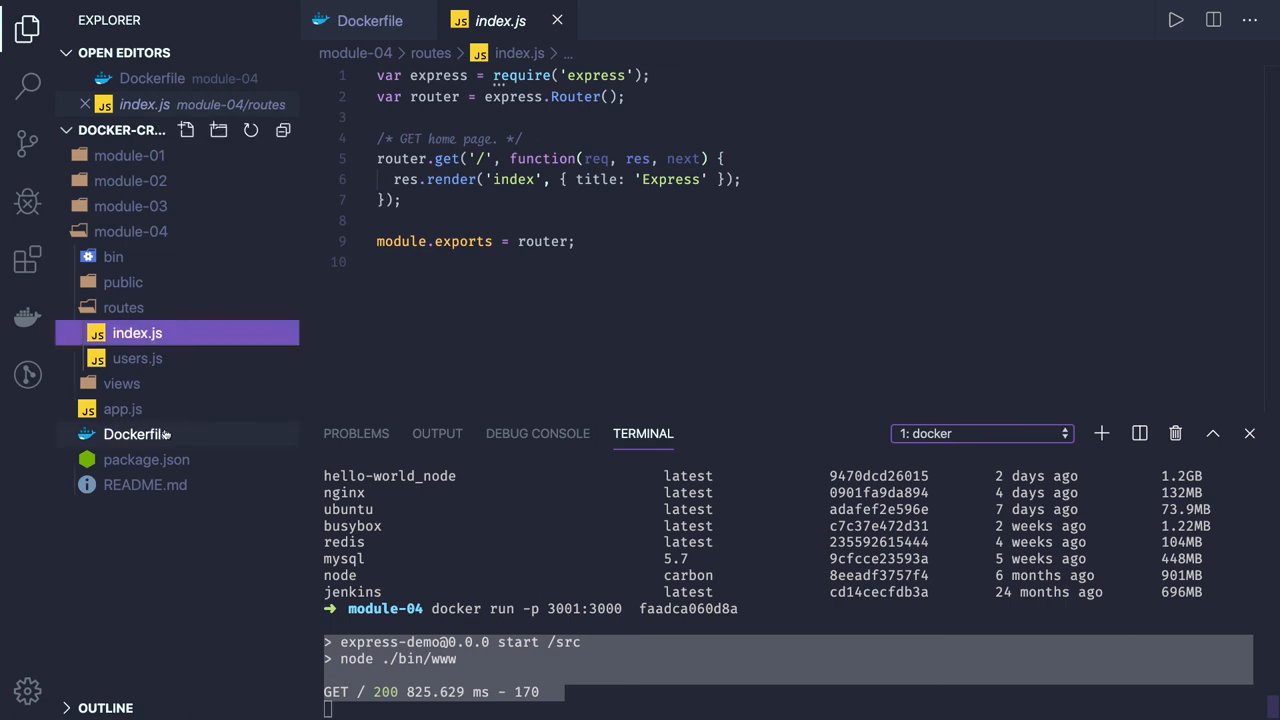
{"action": "left_click", "coordinate": [369, 20]}
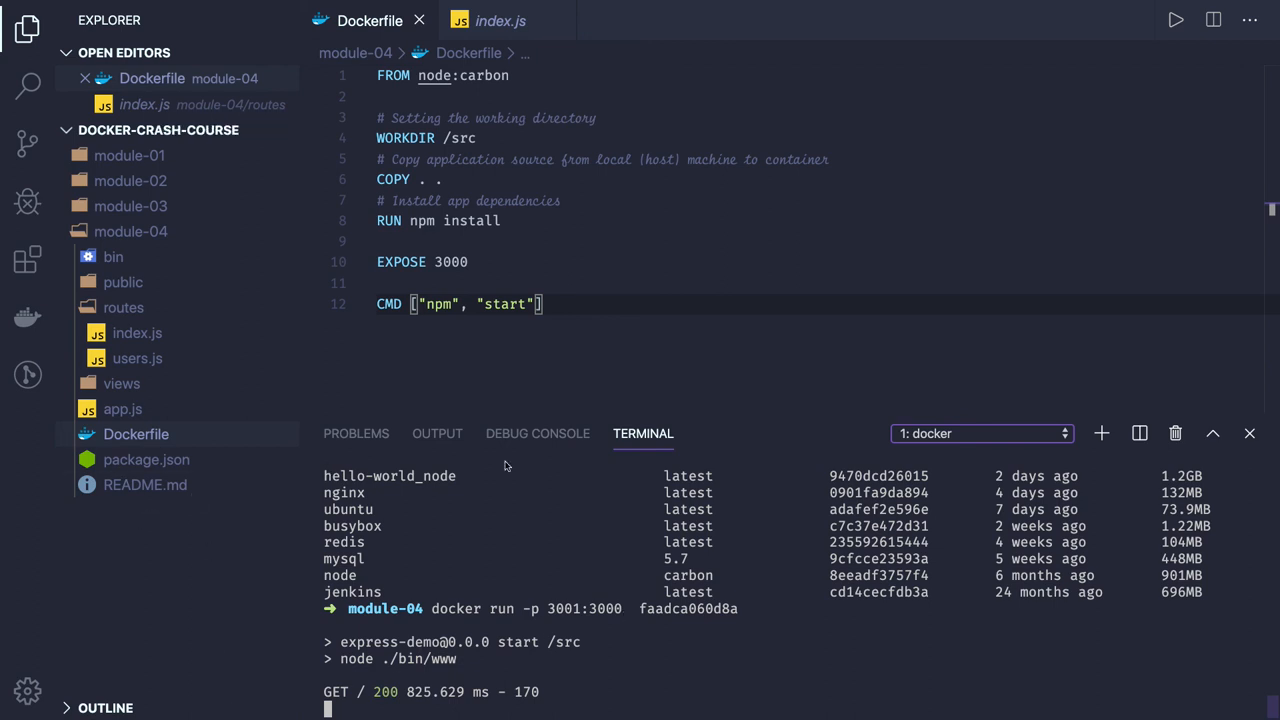
{"action": "mouse_move", "coordinate": [543, 514]}
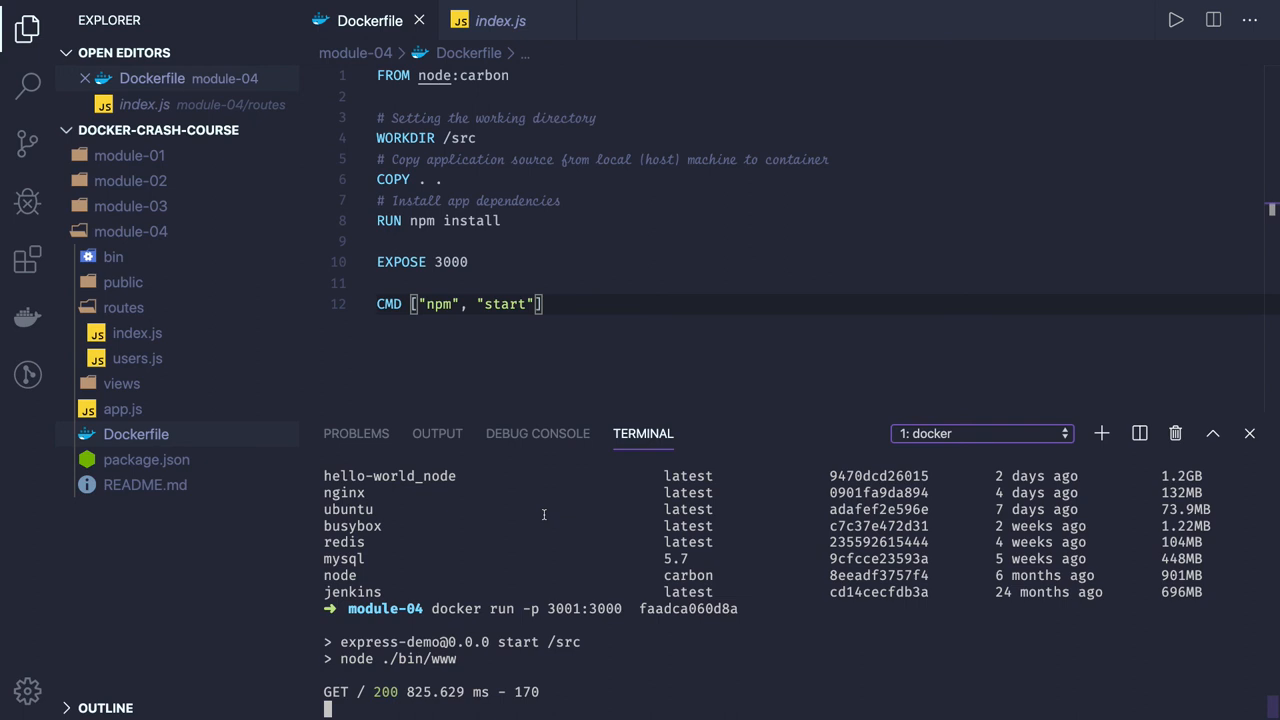